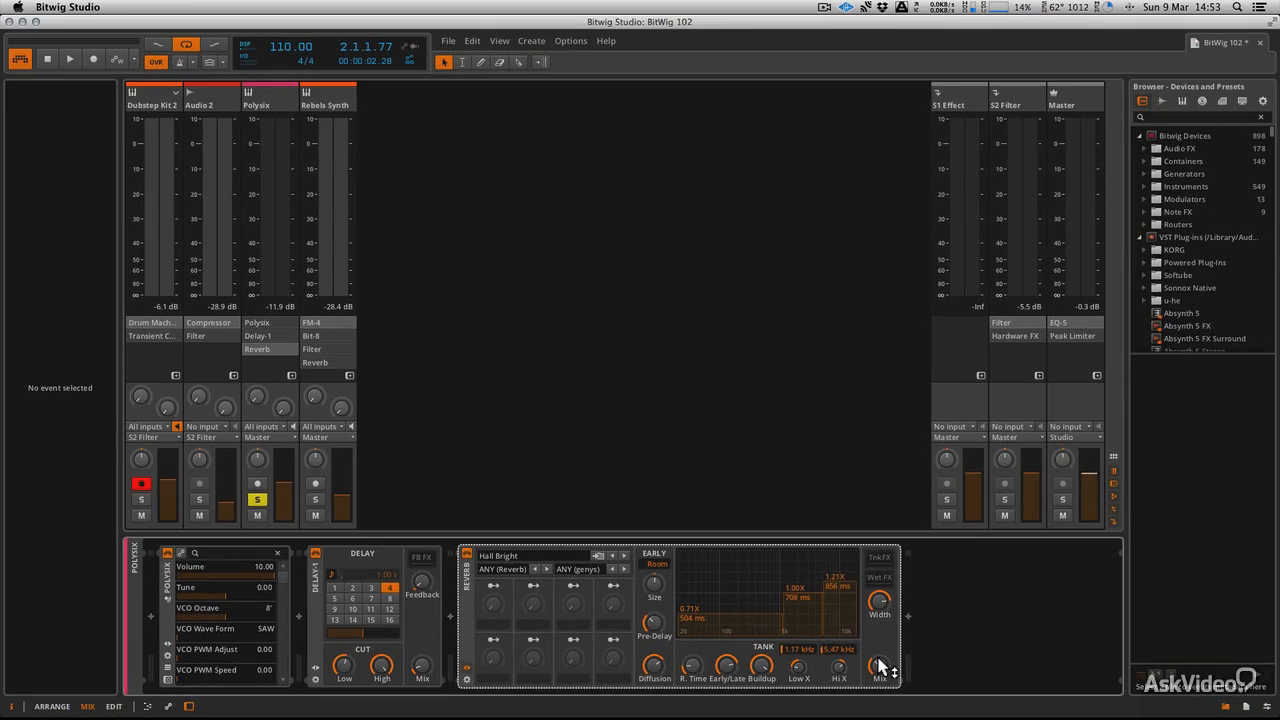
# Step: Unsolo the Polysix track and hide the Reverb device's preset panel
pyautogui.click(268, 104)
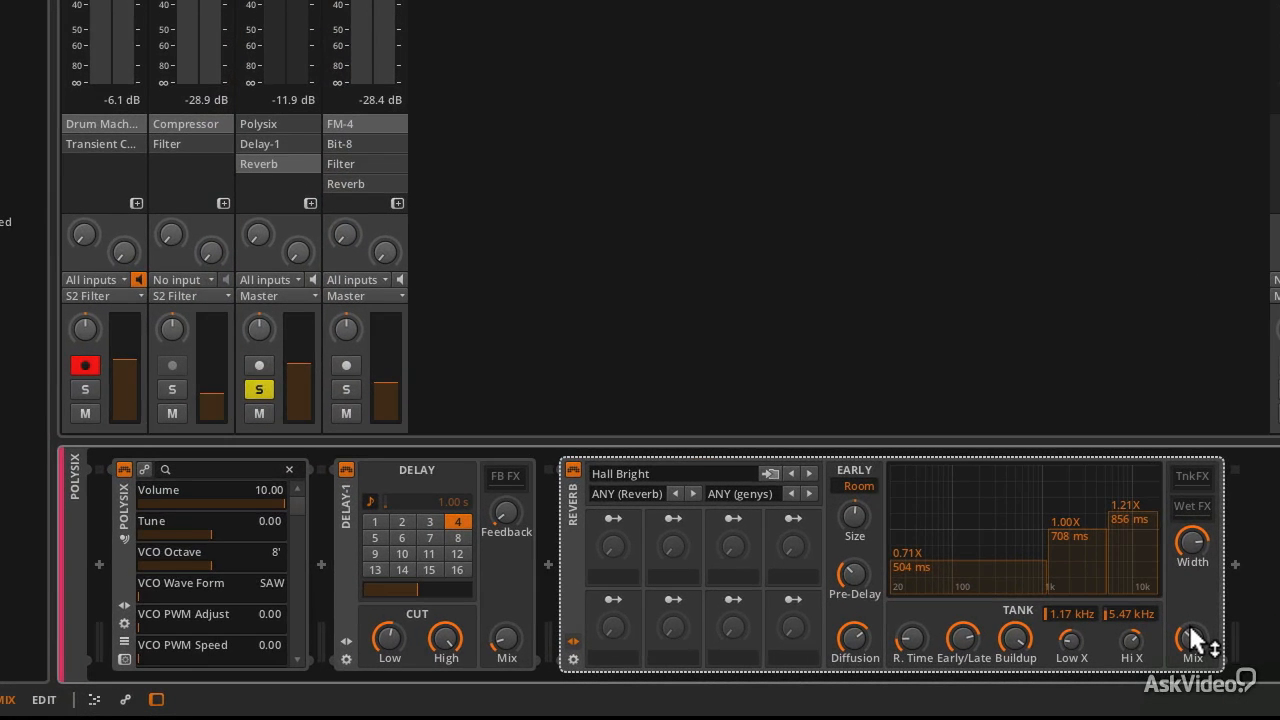
pyautogui.moveTo(578, 486)
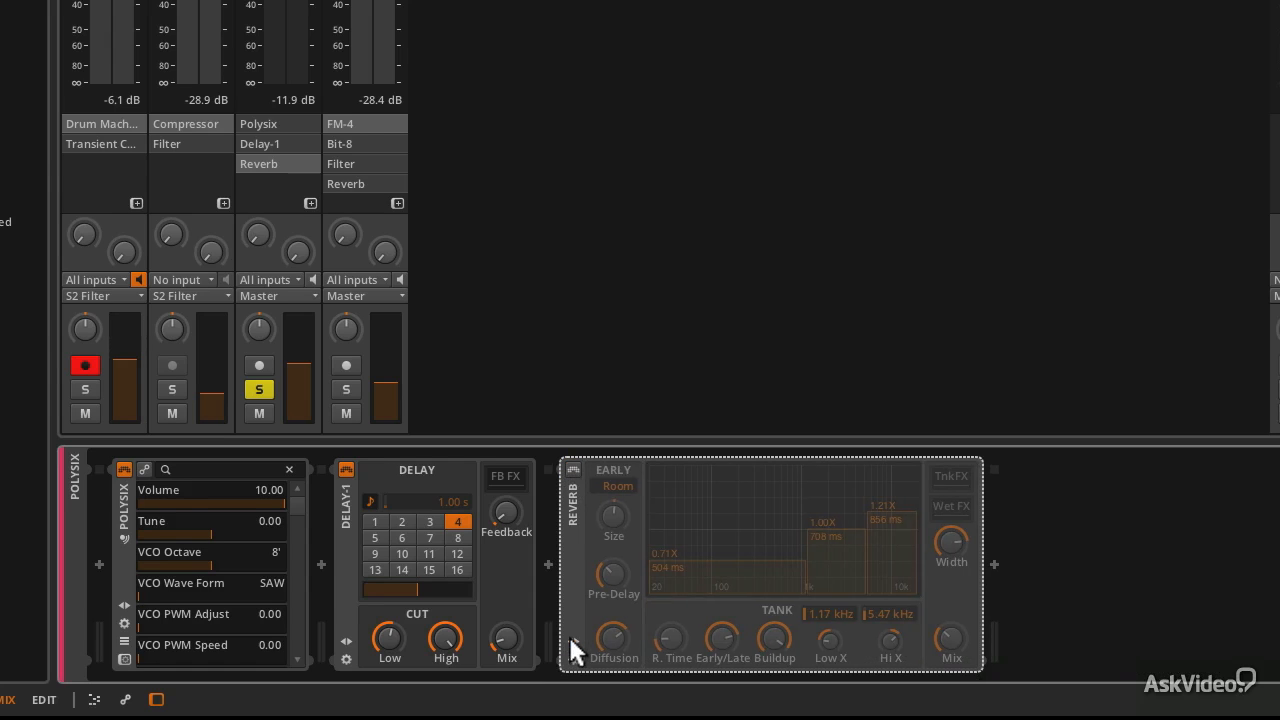
pyautogui.moveTo(576, 668)
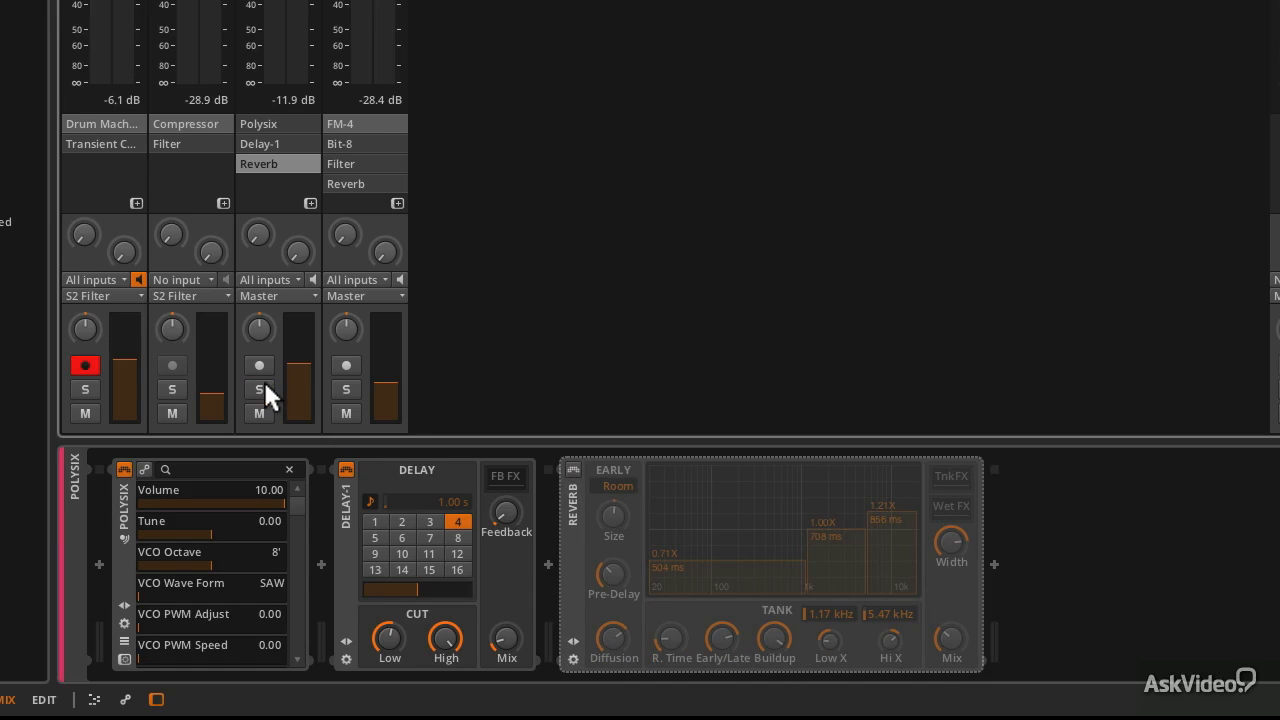
pyautogui.moveTo(258, 388)
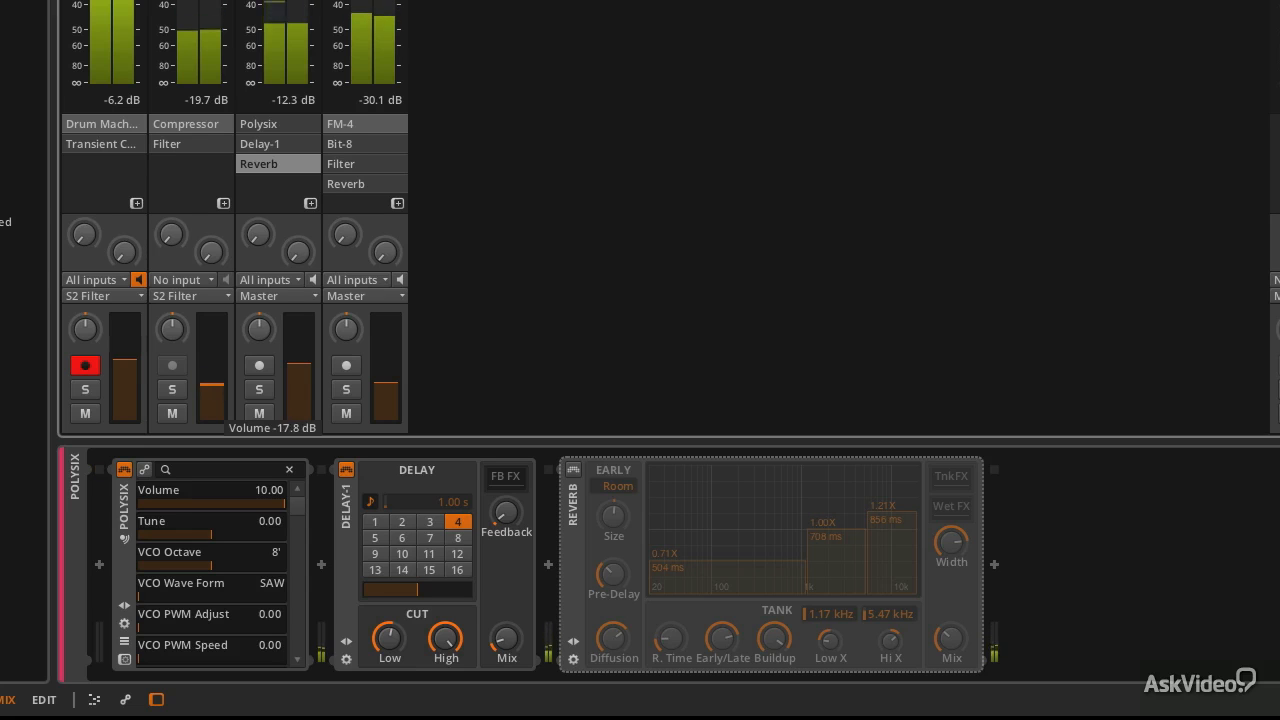
pyautogui.click(260, 388)
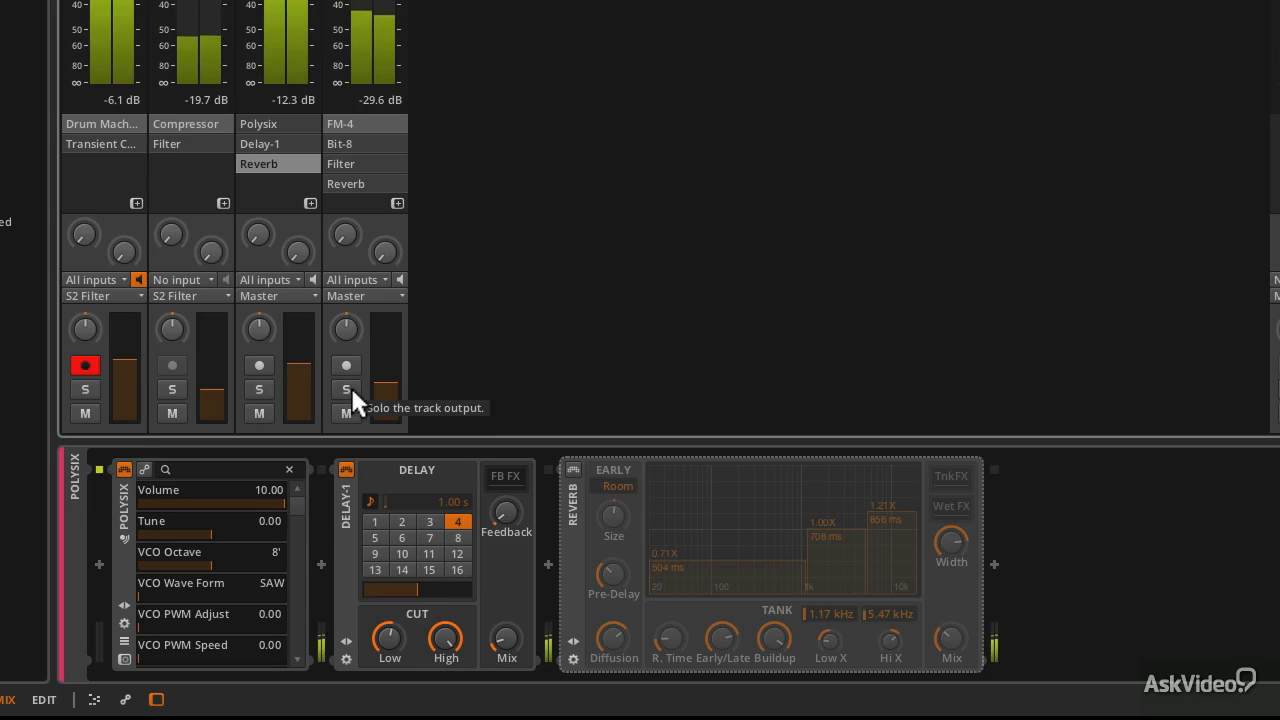
pyautogui.click(258, 388)
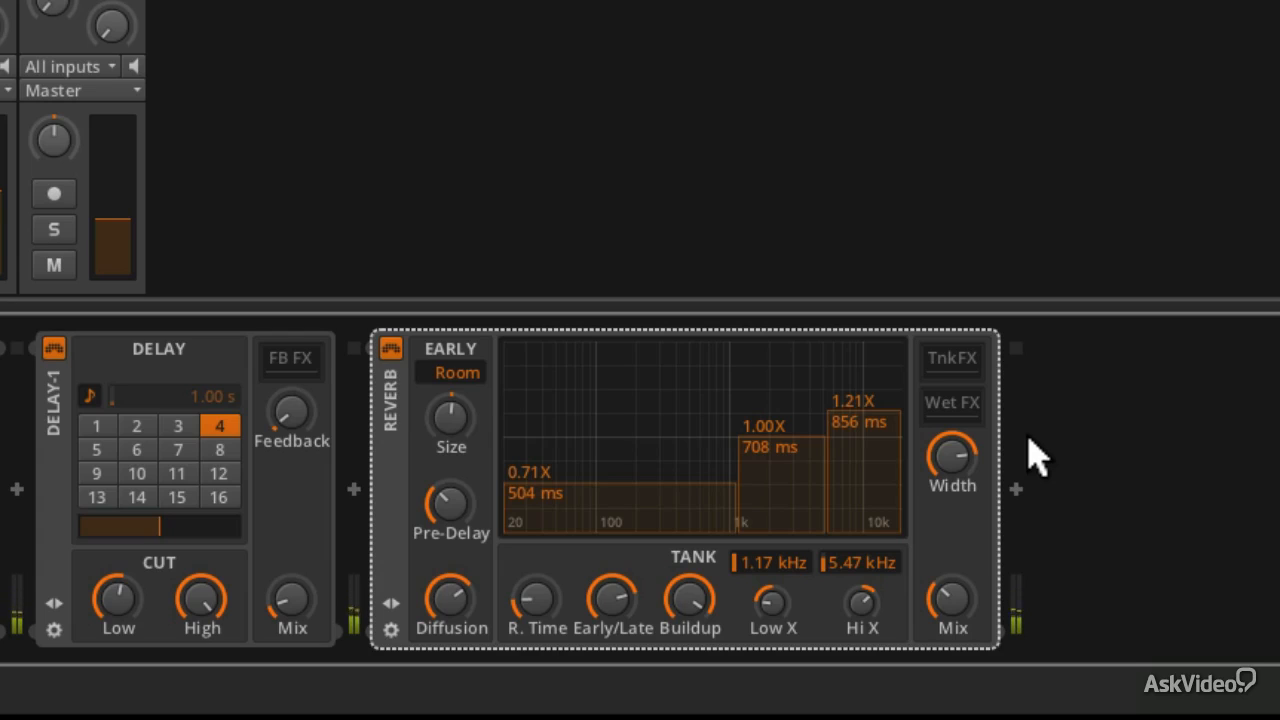
pyautogui.moveTo(768, 556)
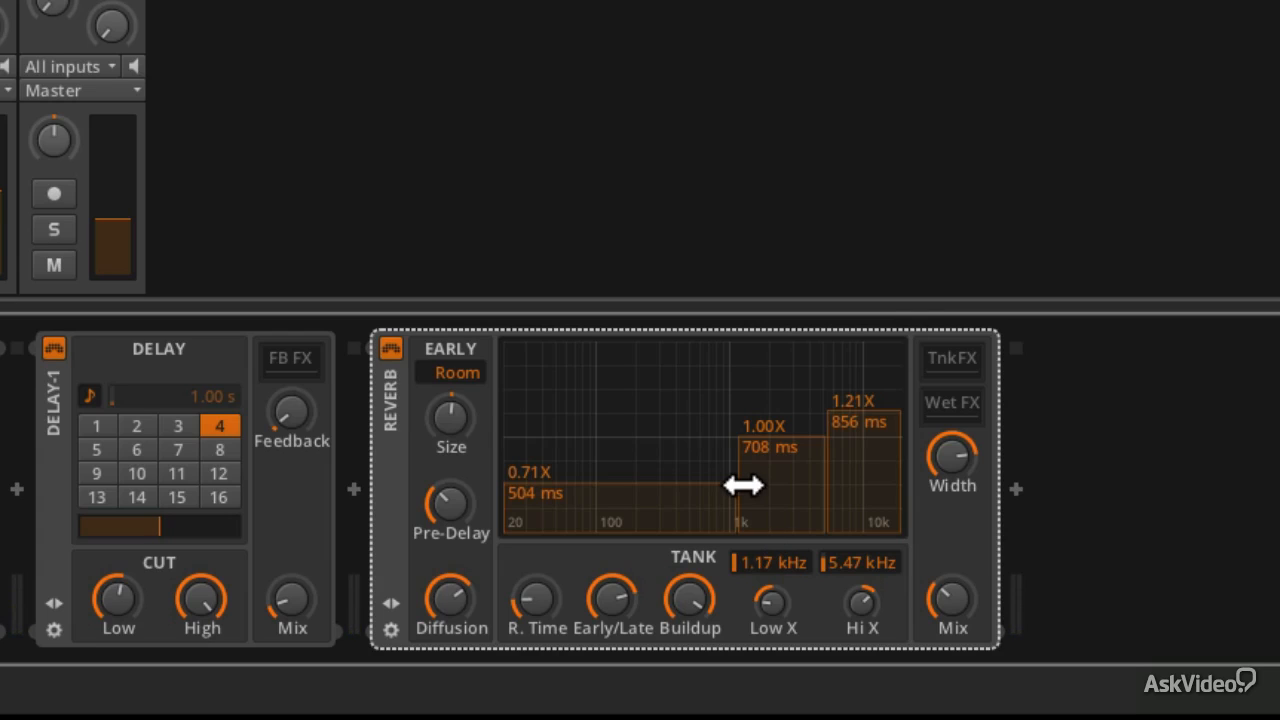
pyautogui.moveTo(532, 404)
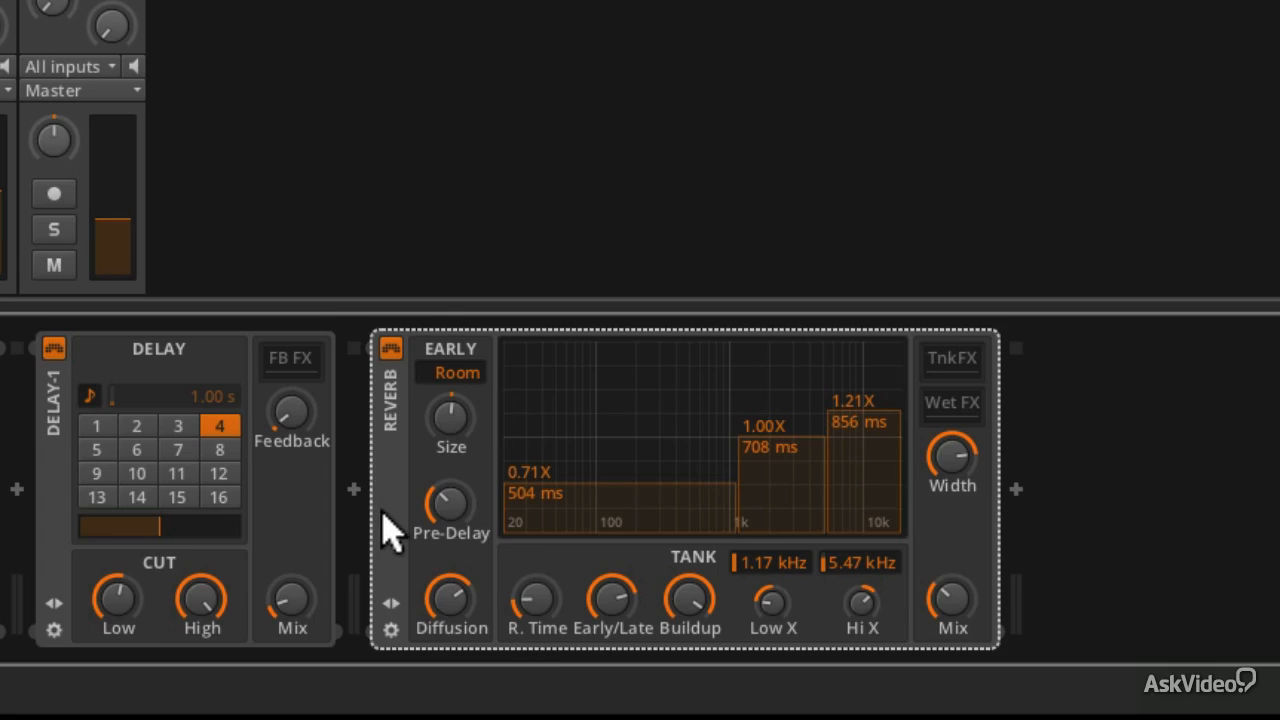
pyautogui.moveTo(684, 684)
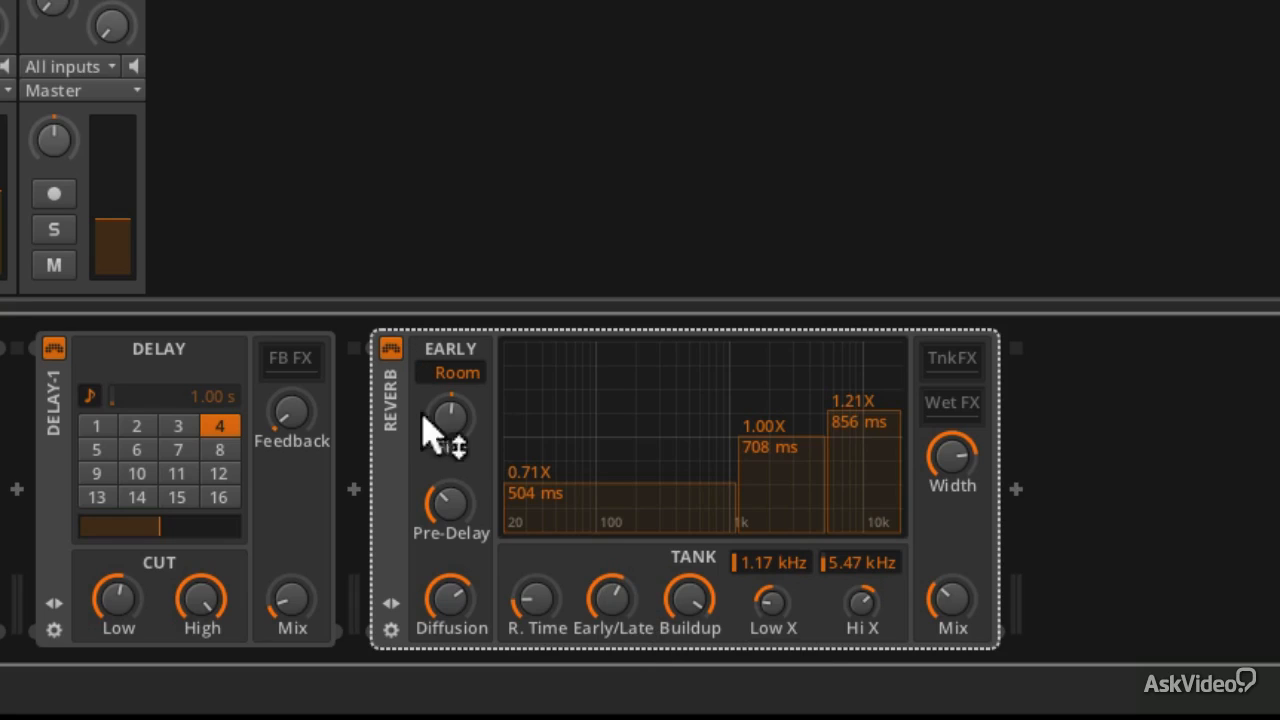
pyautogui.click(456, 374)
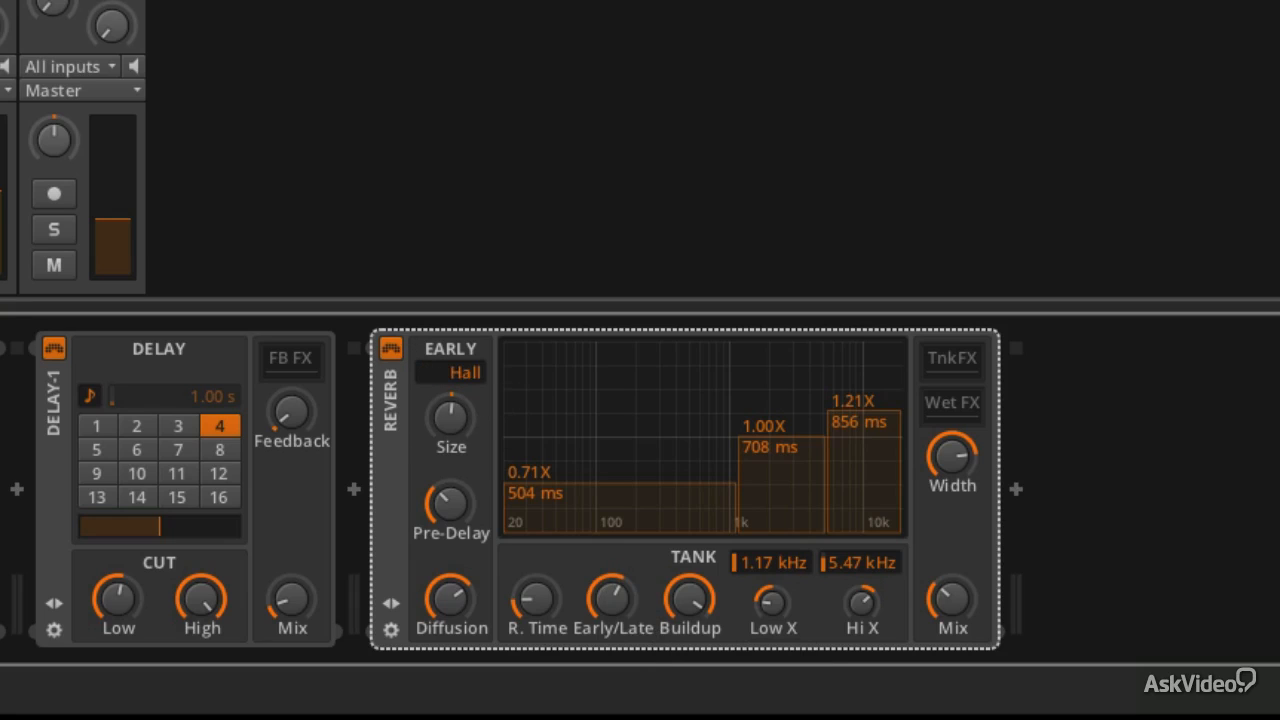
pyautogui.click(452, 370)
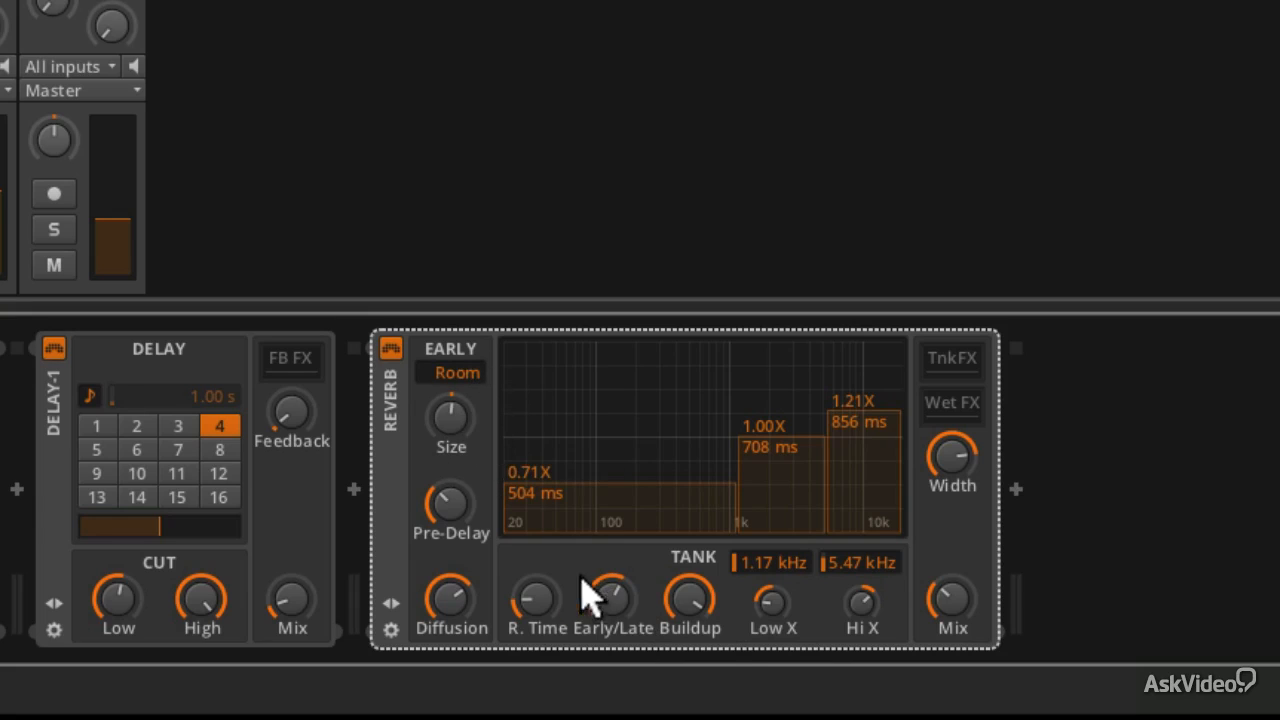
pyautogui.moveTo(536, 600); pyautogui.dragTo(536, 550)
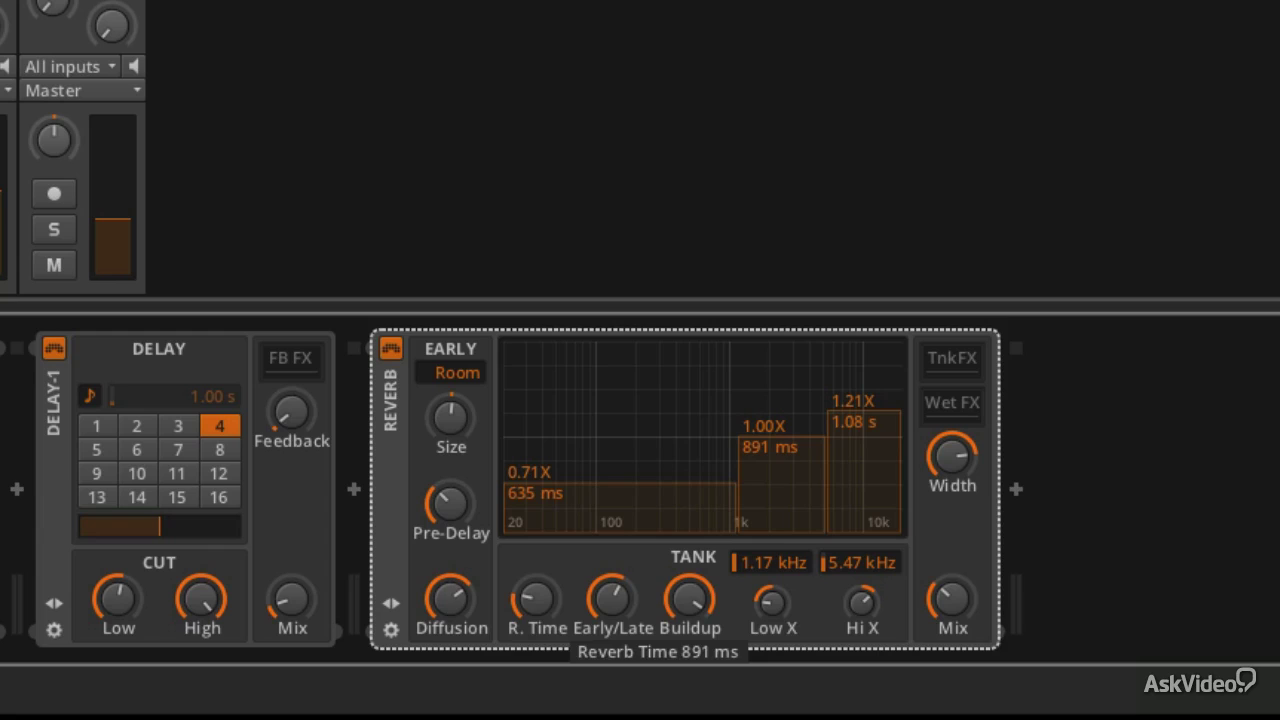
pyautogui.moveTo(716, 604)
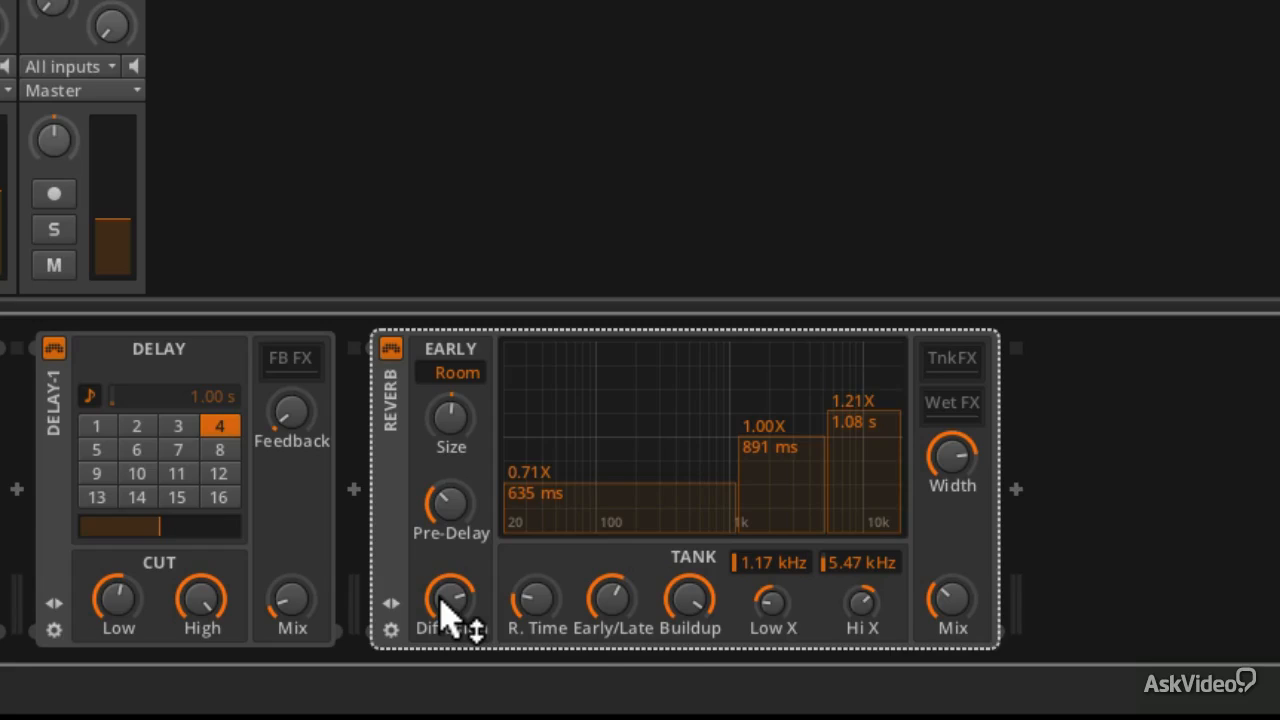
# Step: Adjust the band decay multipliers and pull the tank's low crossover down toward 409 Hz
pyautogui.moveTo(450, 604); pyautogui.dragTo(450, 616)
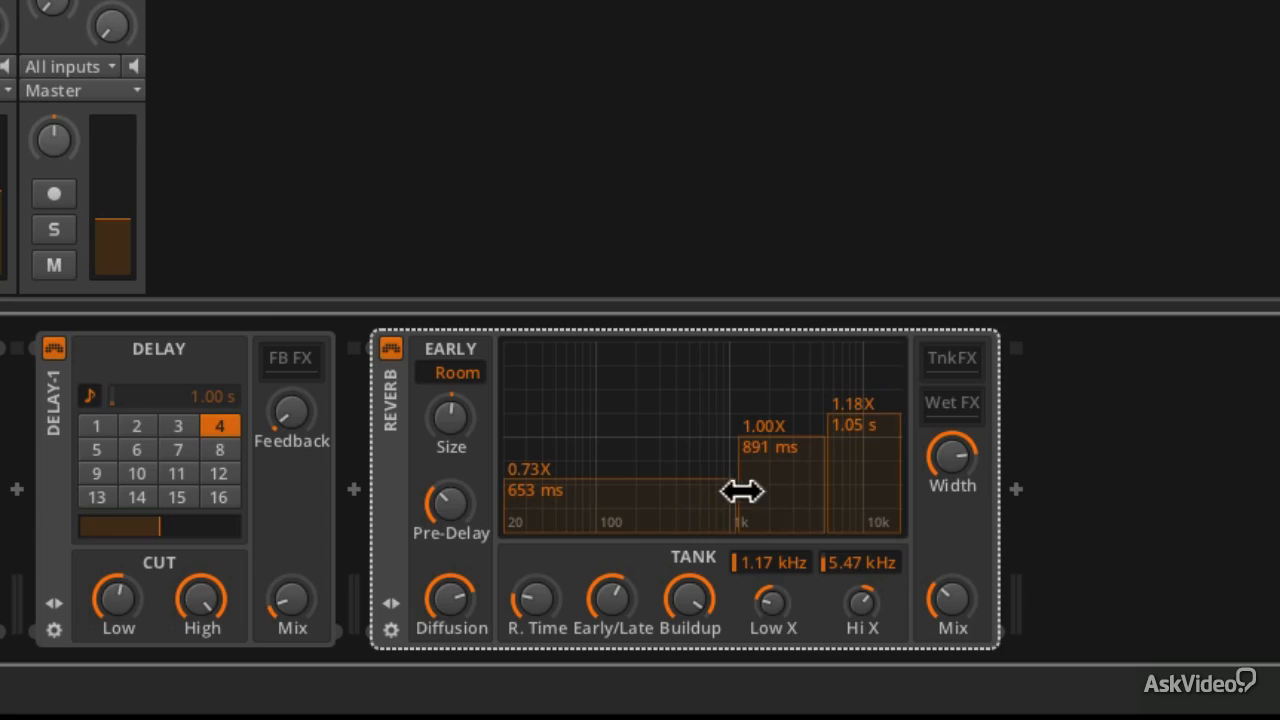
pyautogui.moveTo(742, 476); pyautogui.dragTo(682, 496)
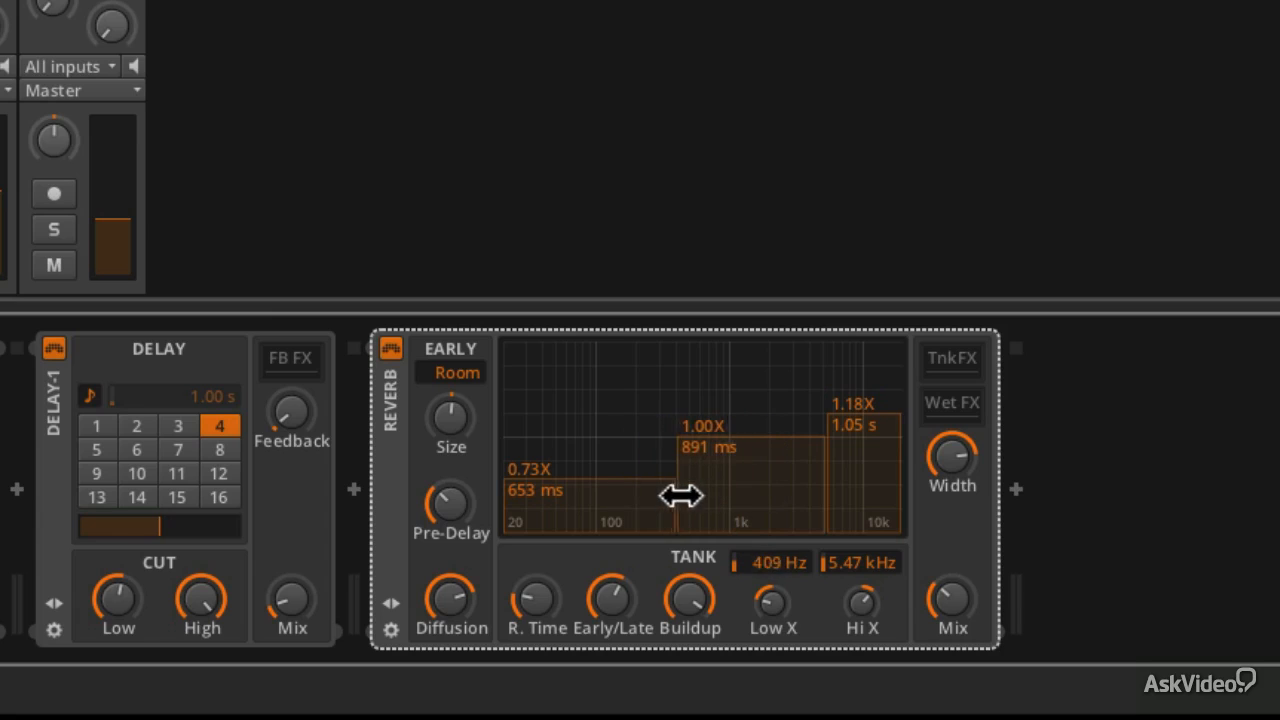
pyautogui.moveTo(680, 496); pyautogui.dragTo(804, 476)
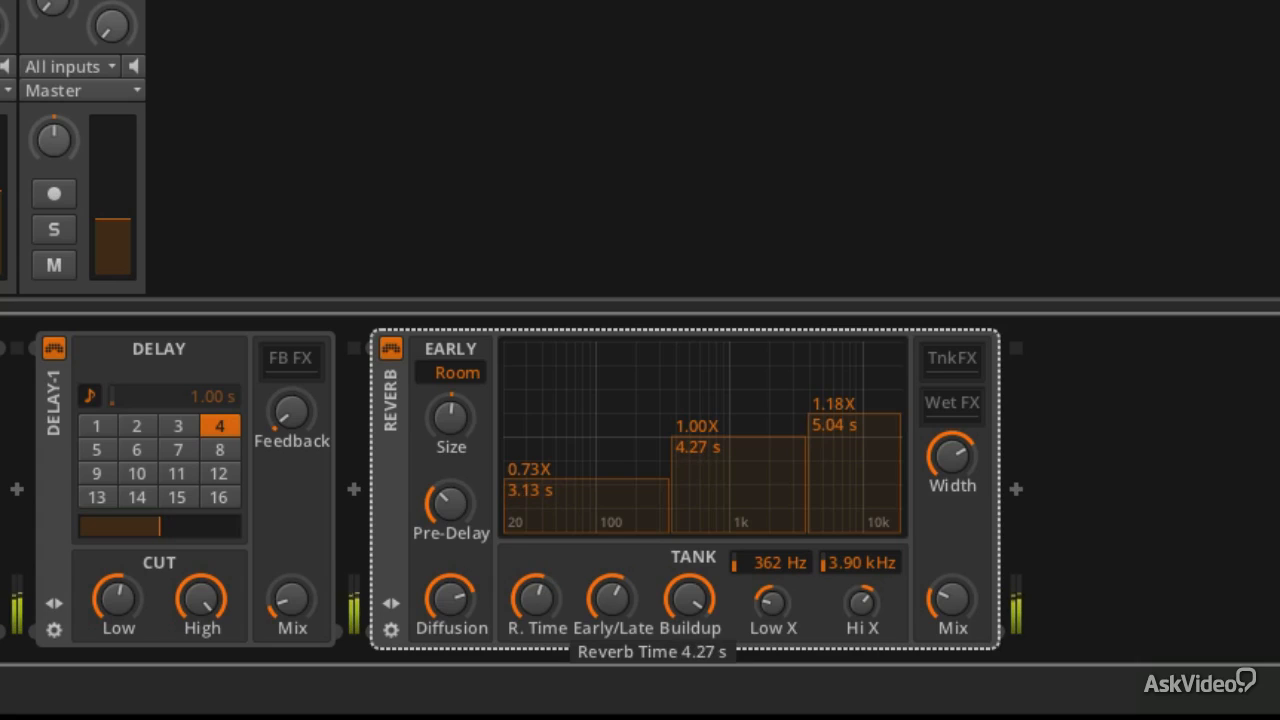
# Step: Switch early reflections to Hall, rebalance Early/Late and stretch the decay much longer
pyautogui.click(450, 374)
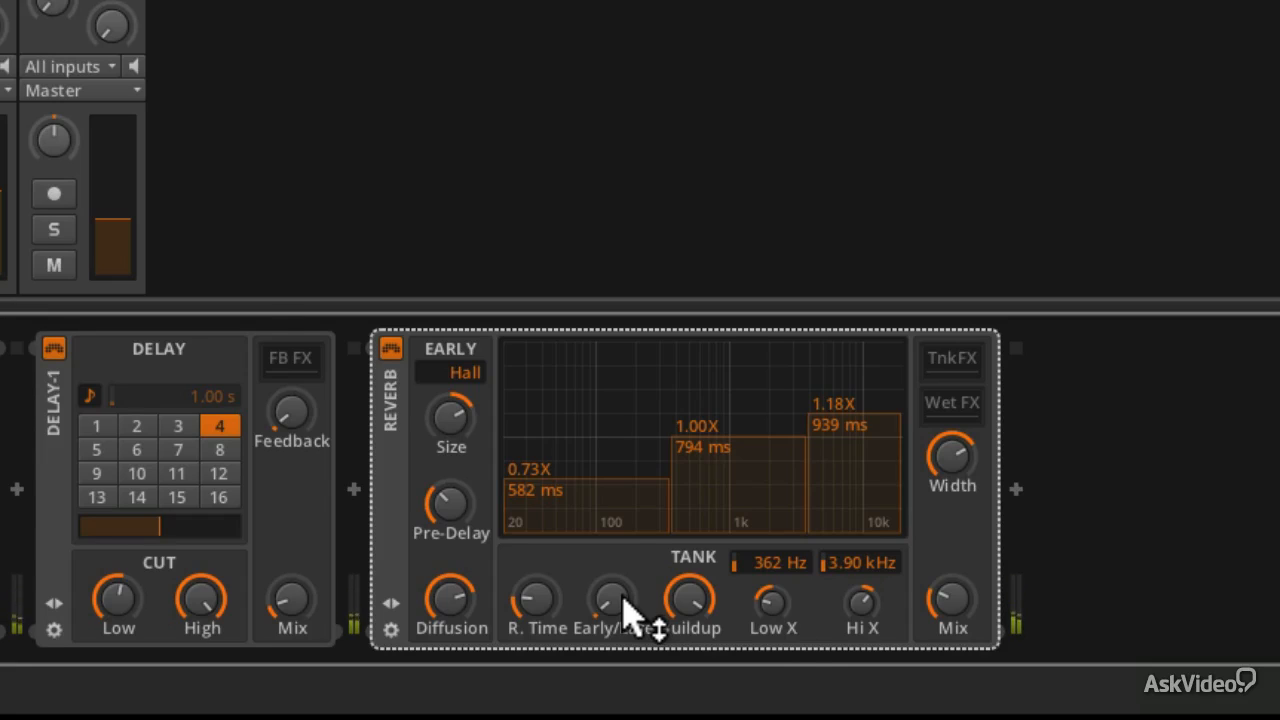
pyautogui.moveTo(612, 600); pyautogui.dragTo(612, 570)
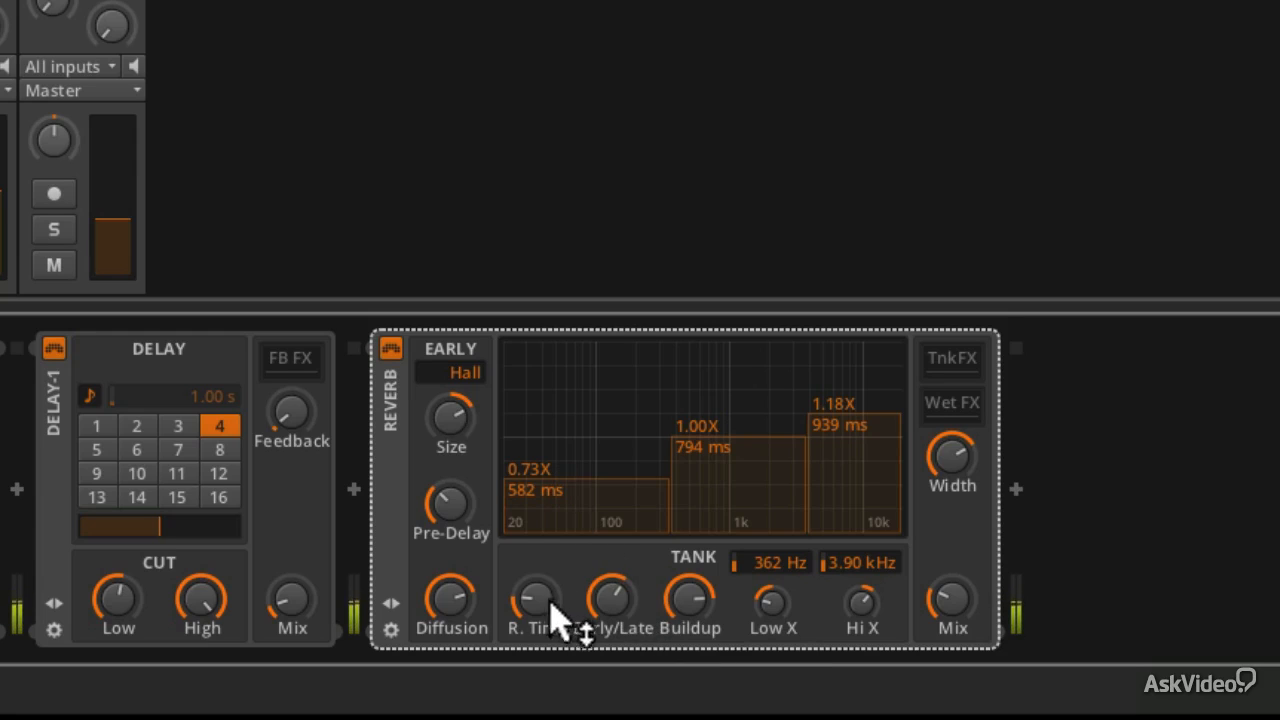
pyautogui.moveTo(534, 600); pyautogui.dragTo(534, 560)
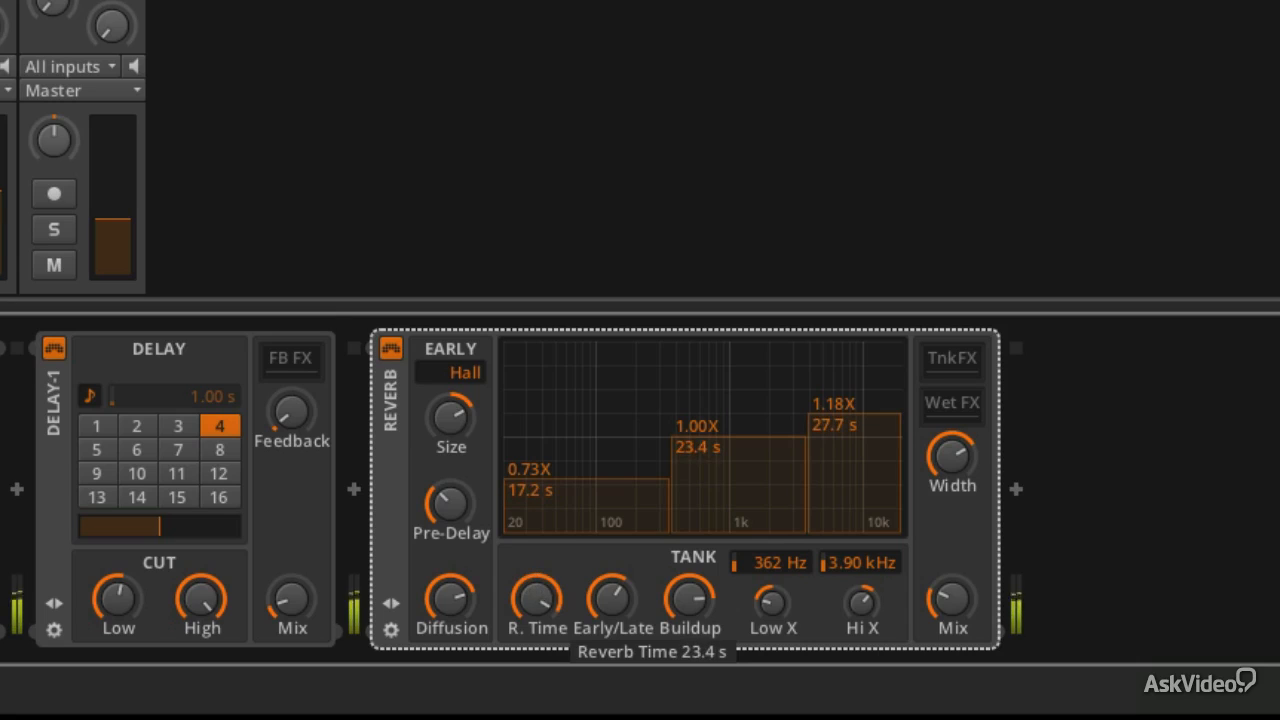
# Step: Fine-tune the long decay and raise the wet mix to about 55.5%
pyautogui.moveTo(536, 600); pyautogui.dragTo(536, 570)
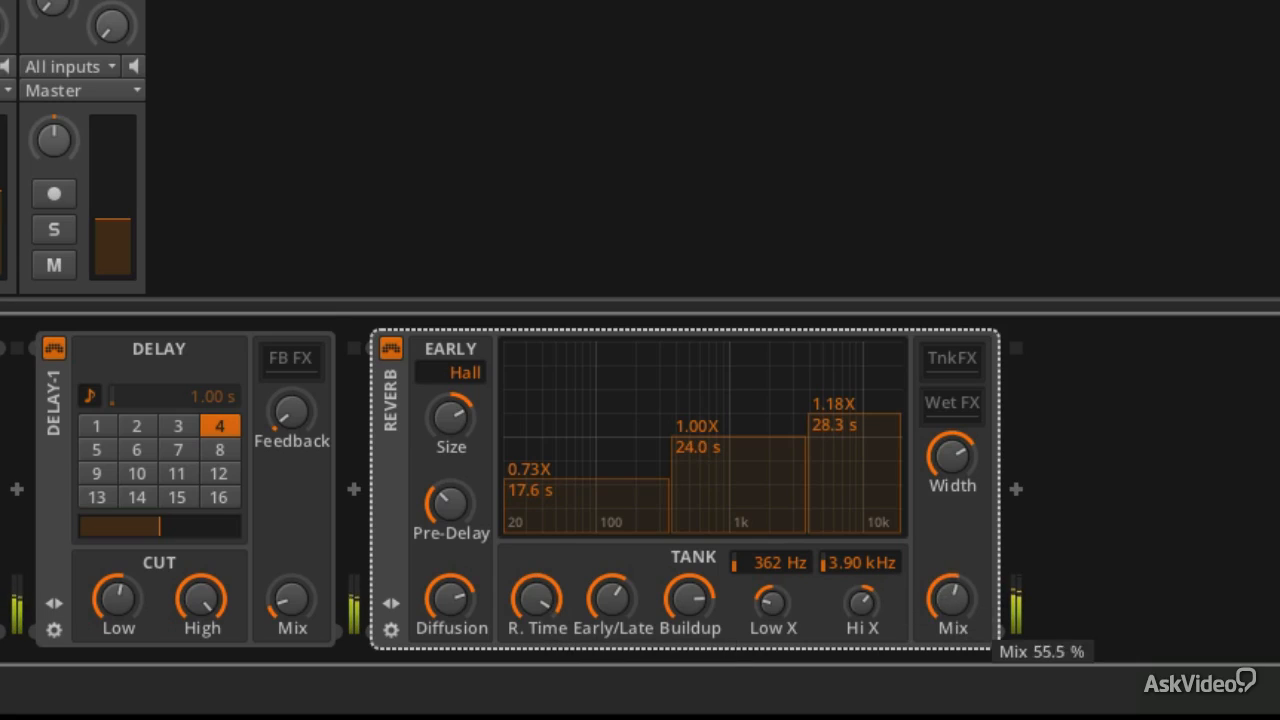
pyautogui.moveTo(952, 600); pyautogui.dragTo(952, 560)
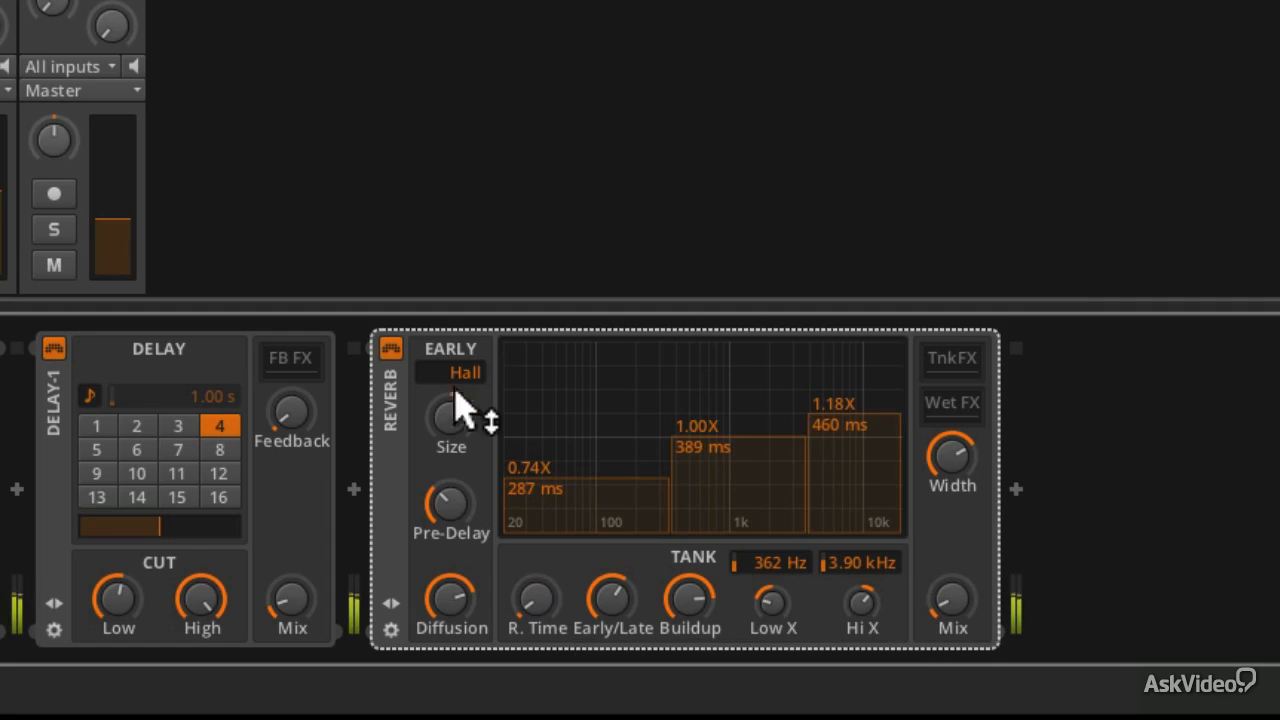
# Step: Switch back to Room reflections with Early/Late near 56% and evened-out band multipliers
pyautogui.click(454, 372)
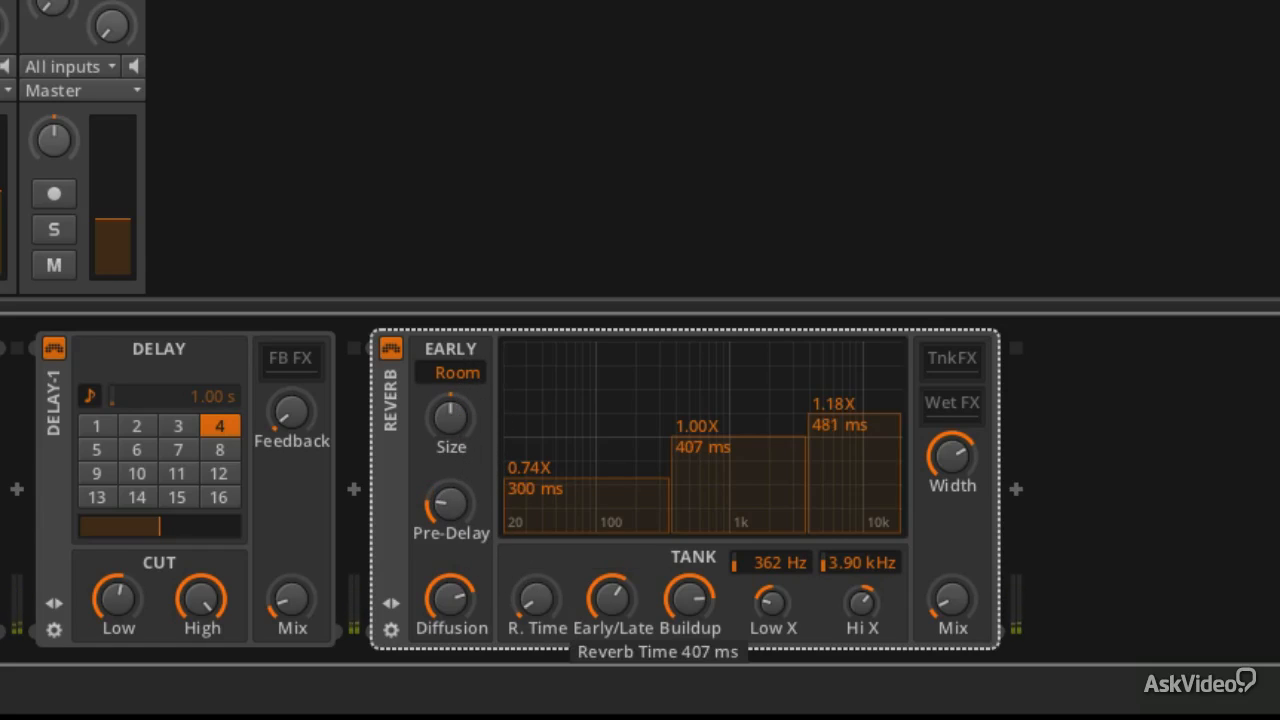
pyautogui.moveTo(612, 600); pyautogui.dragTo(612, 584)
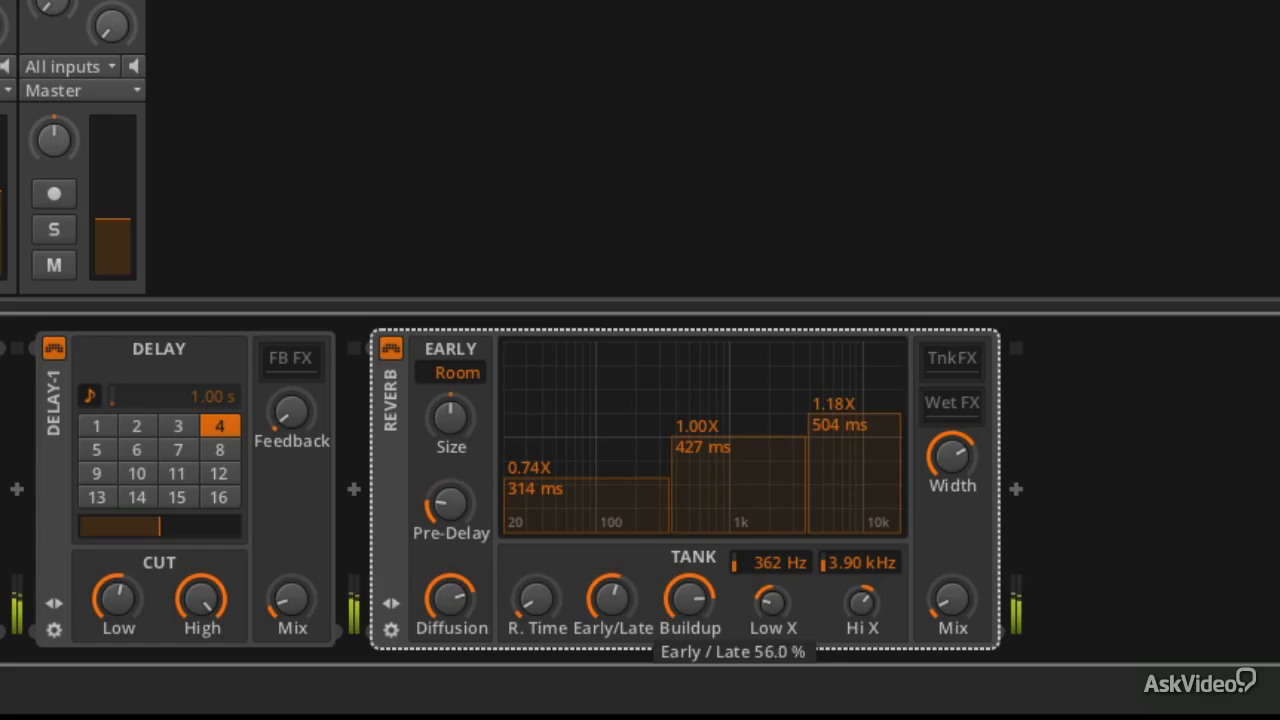
pyautogui.moveTo(810, 600)
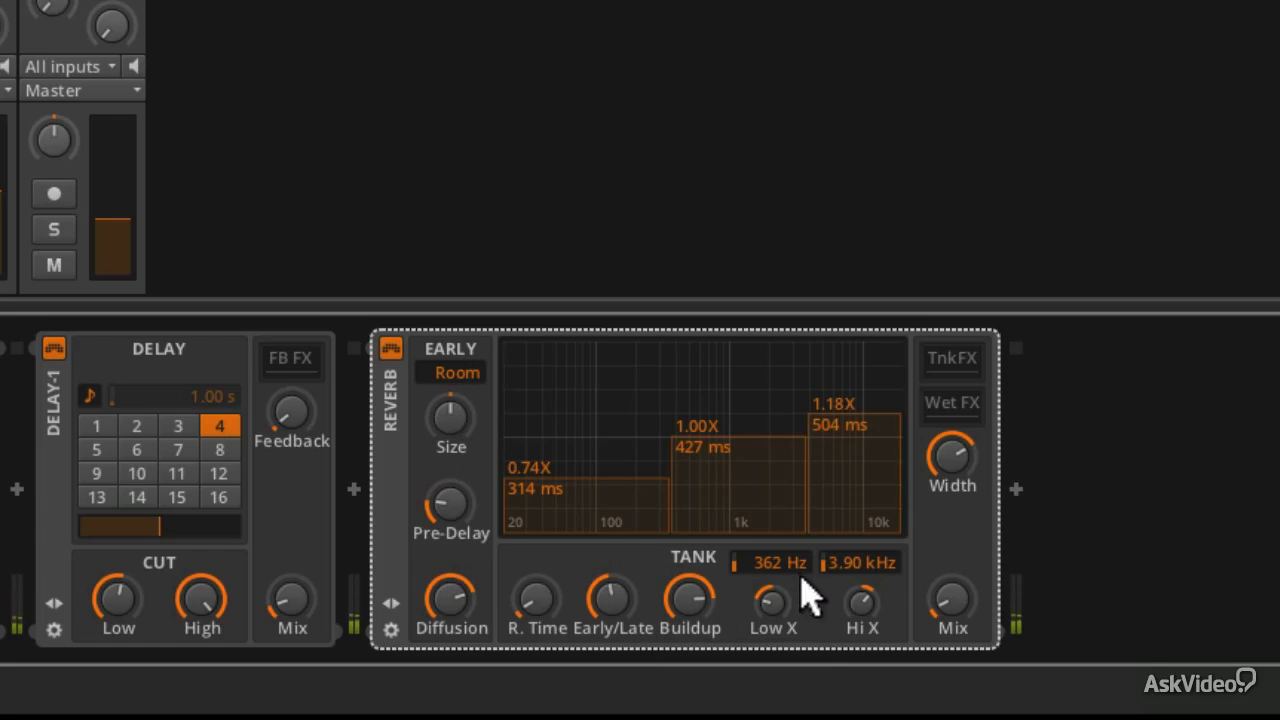
pyautogui.moveTo(862, 600); pyautogui.dragTo(862, 620)
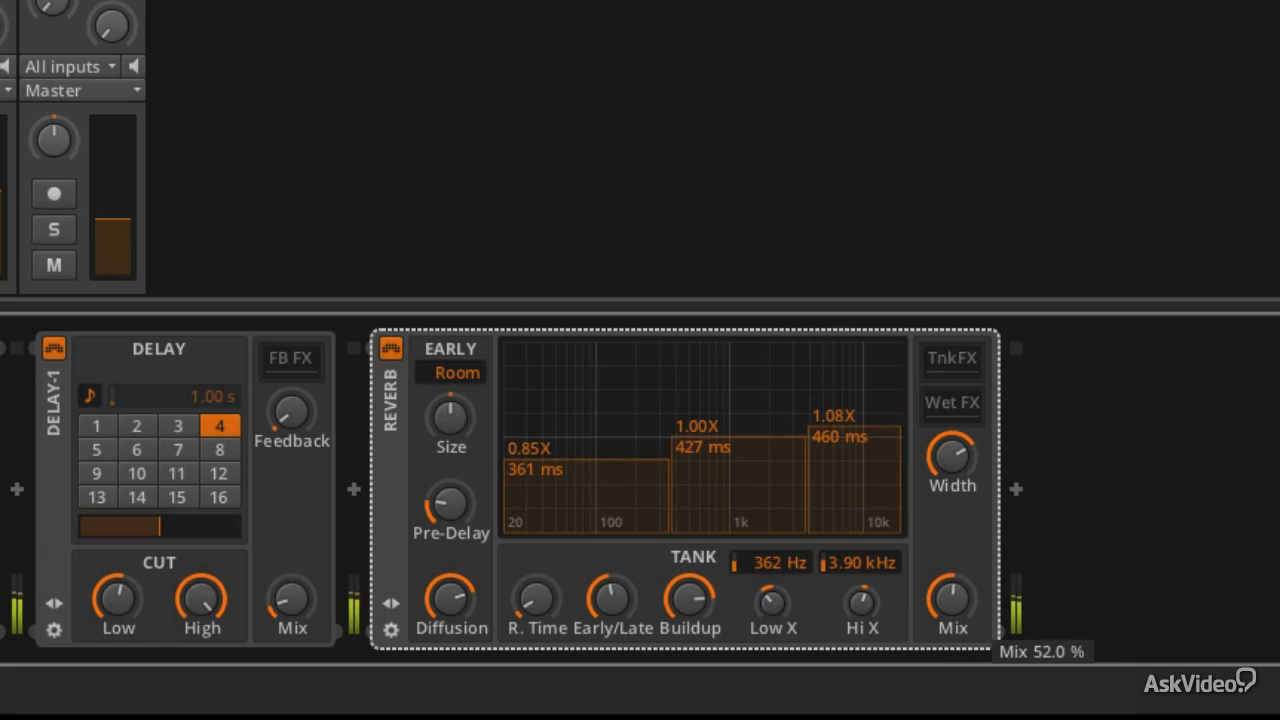
# Step: Shorten the reverb decay to about 389 ms and trim it slightly further
pyautogui.moveTo(536, 600); pyautogui.dragTo(536, 620)
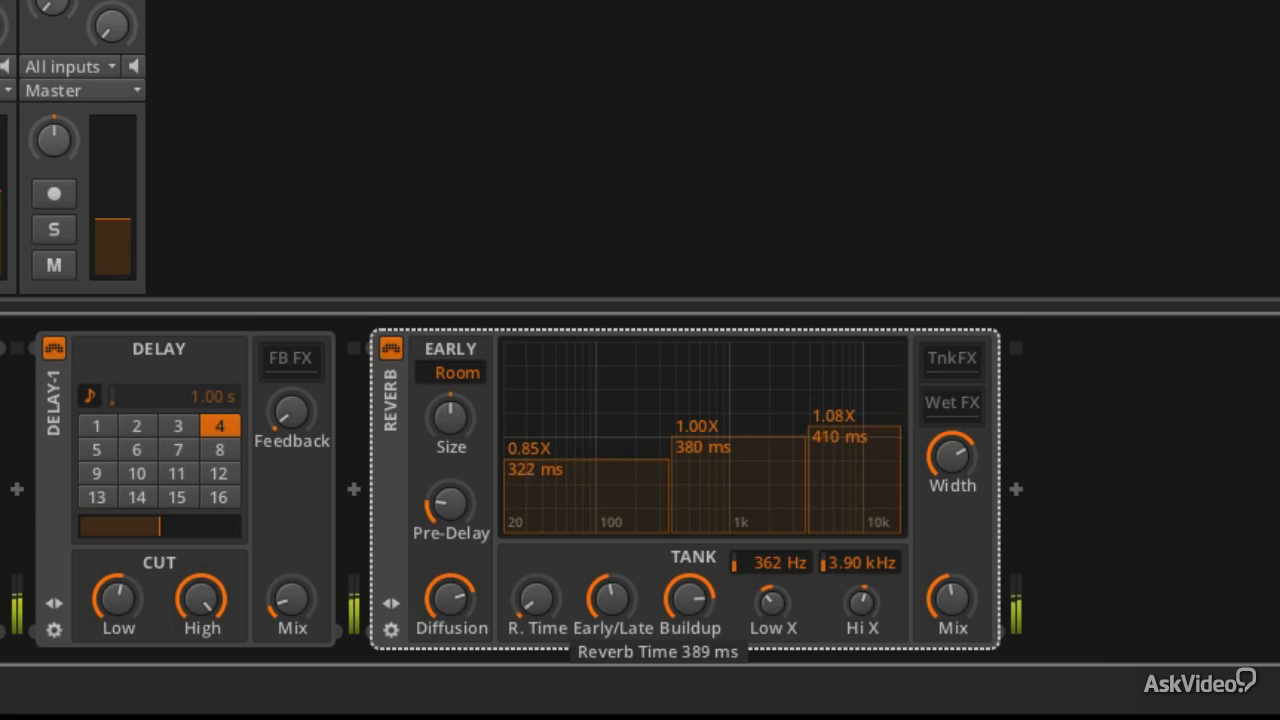
pyautogui.moveTo(450, 414); pyautogui.dragTo(450, 400)
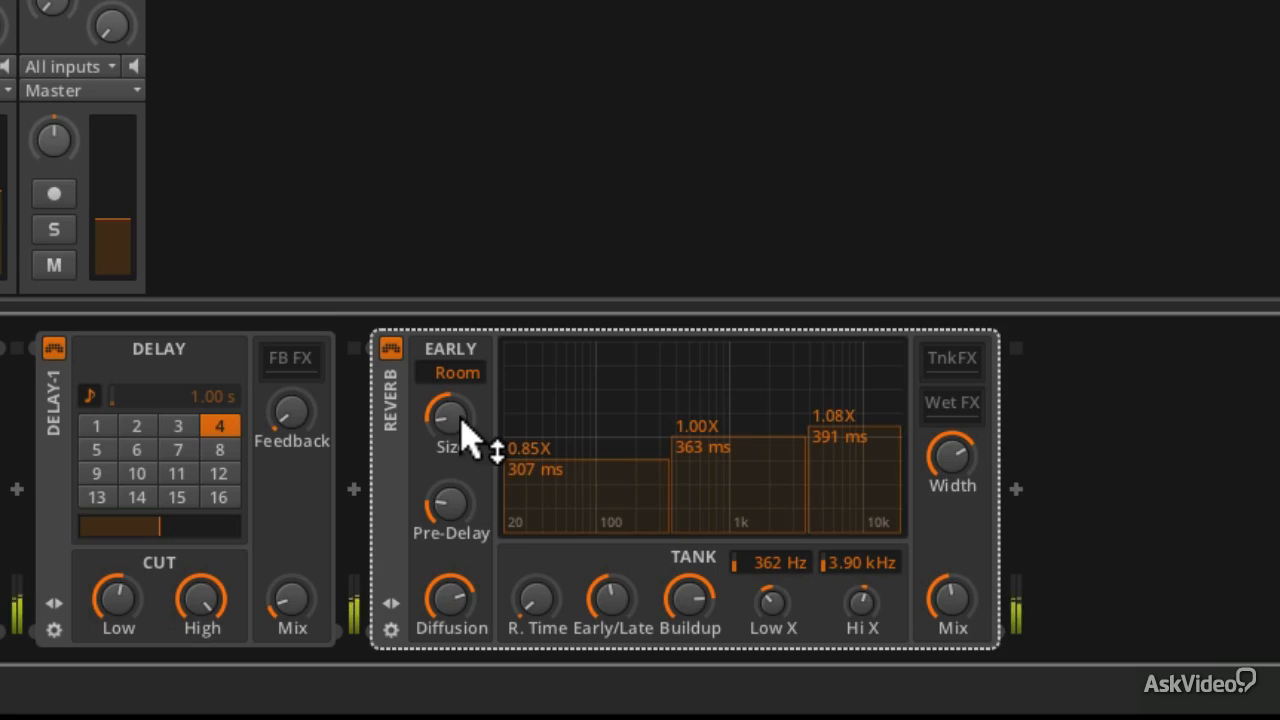
pyautogui.moveTo(952, 616)
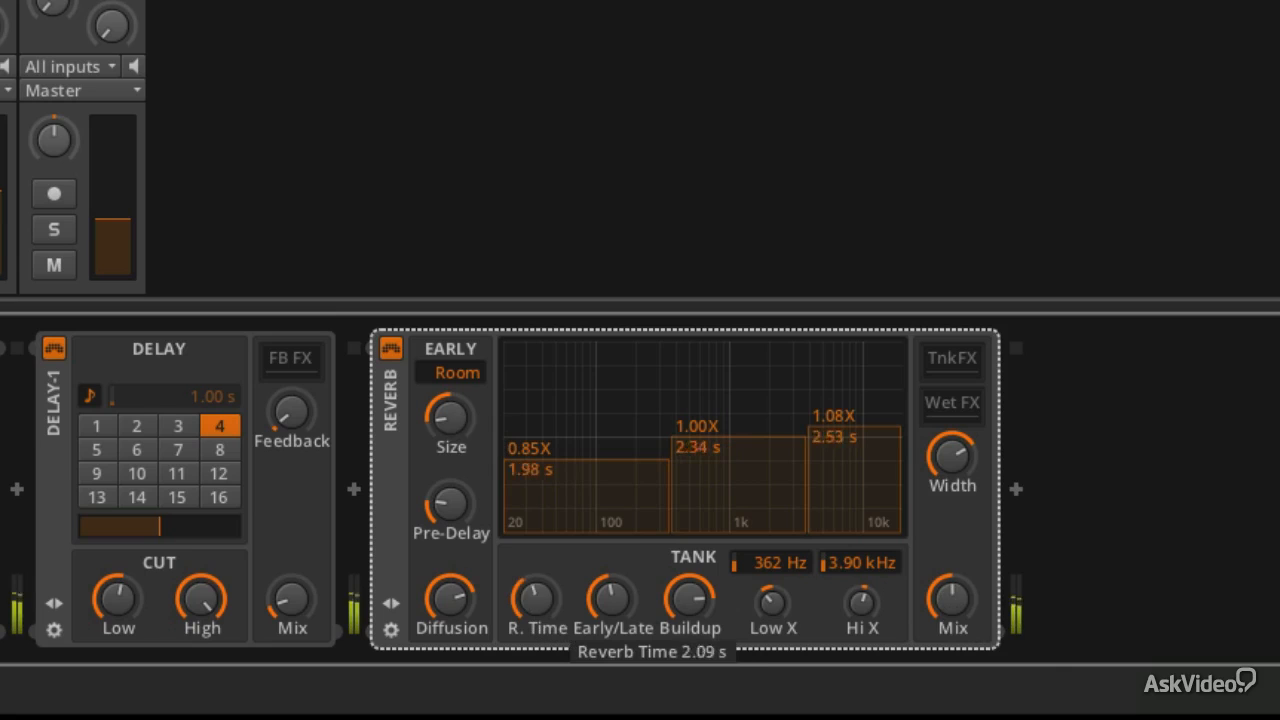
# Step: Enlarge the room size to about 95% and switch early reflections to Hall
pyautogui.moveTo(448, 418); pyautogui.dragTo(448, 390)
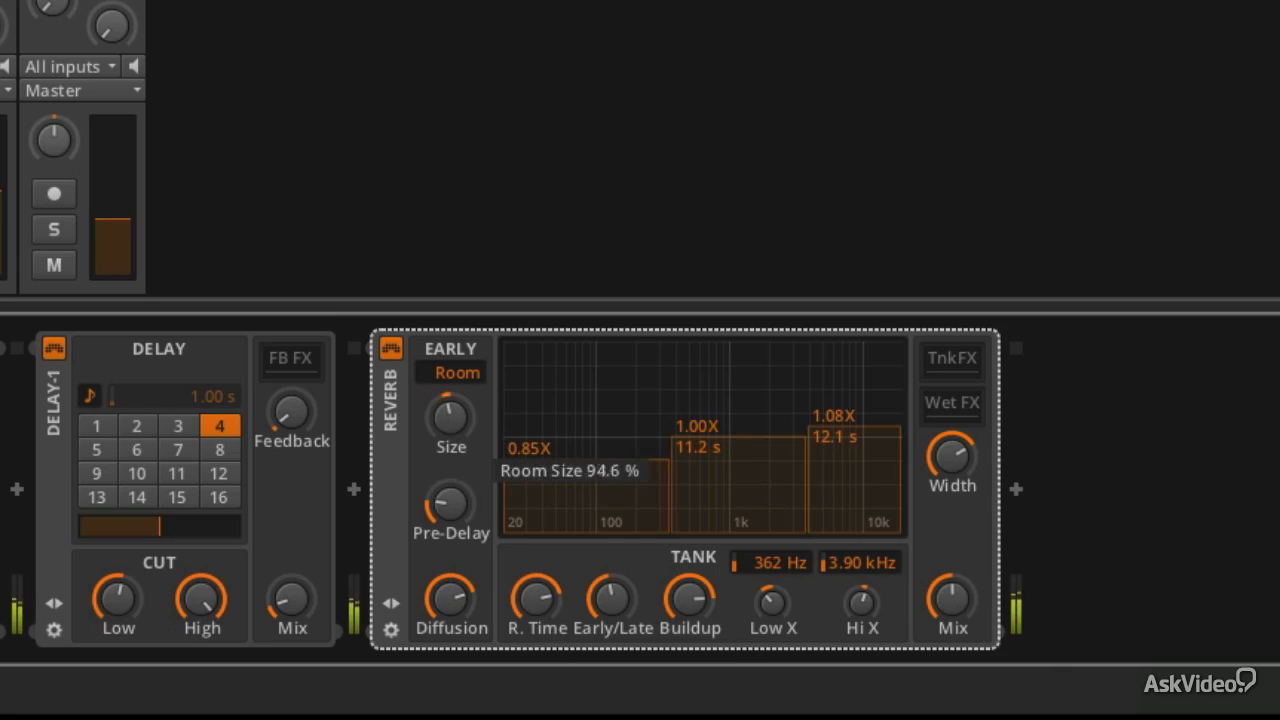
pyautogui.click(456, 374)
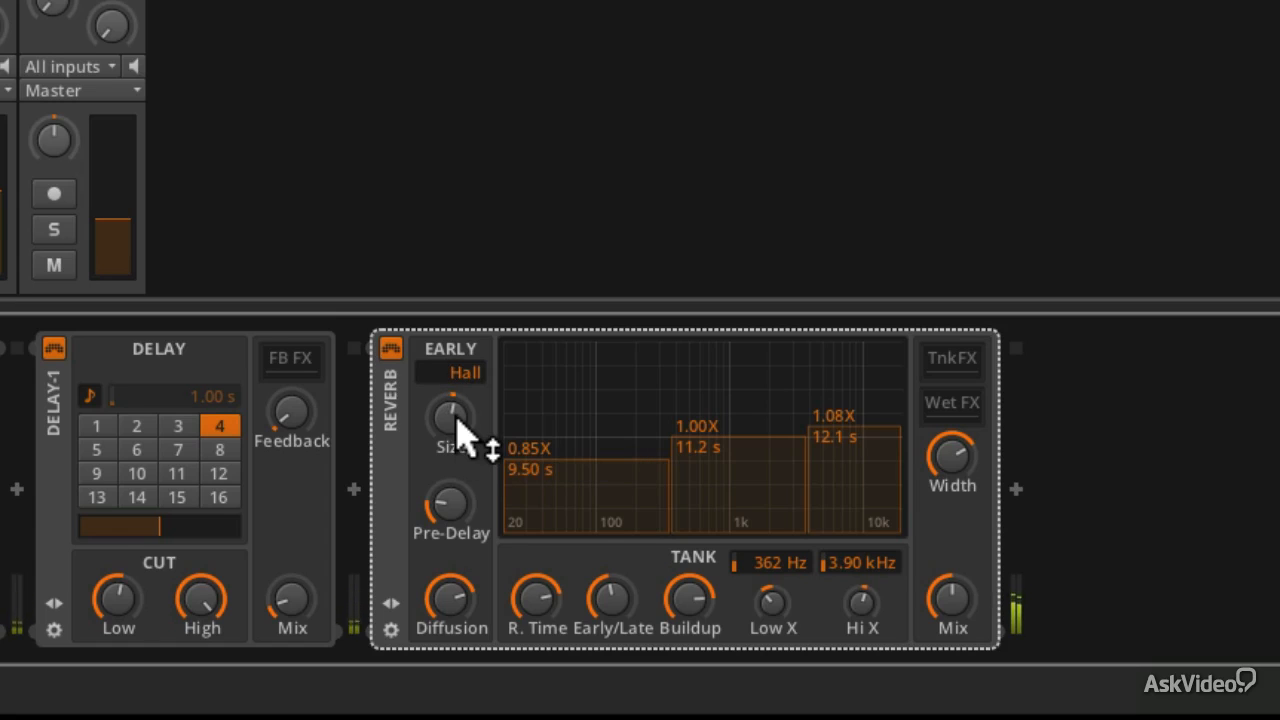
pyautogui.moveTo(956, 616)
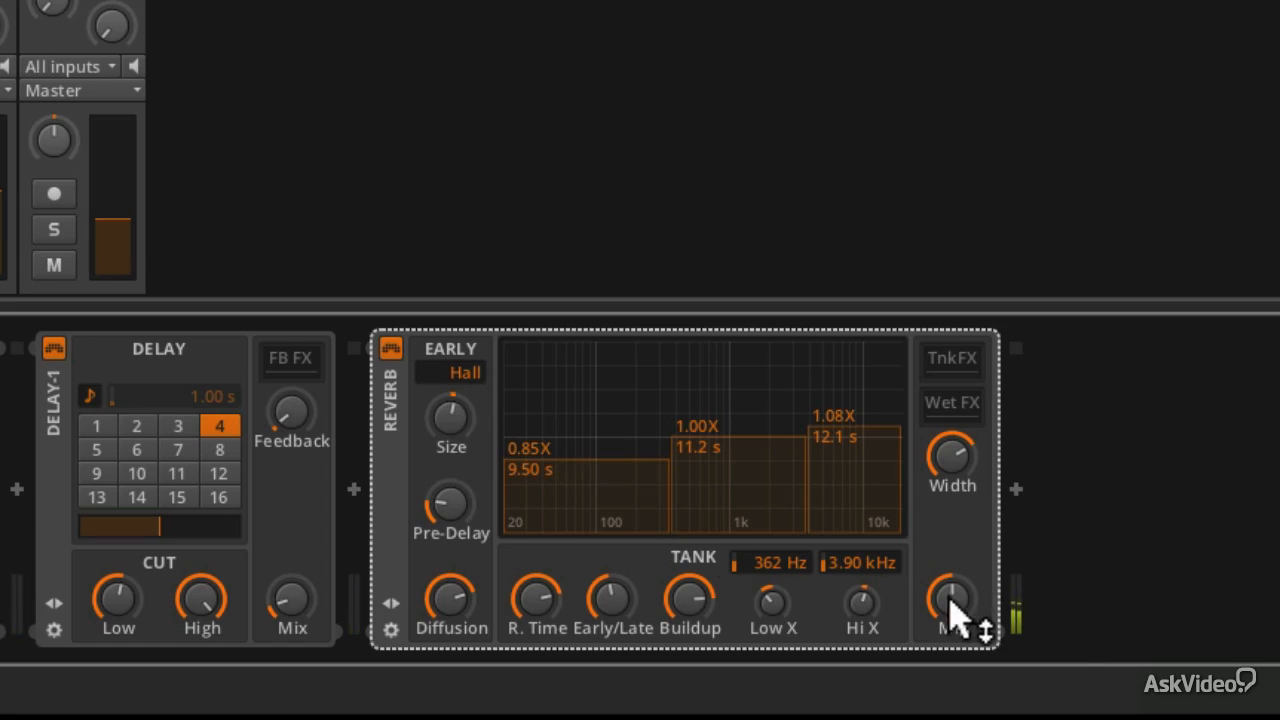